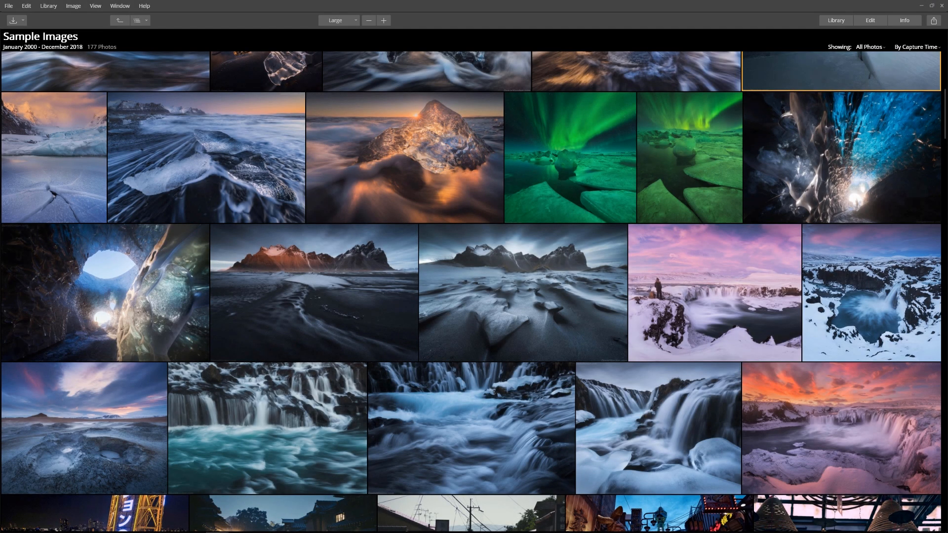
# Open the Export dialog for the glowing ice-chunk photo from its context menu.
pyautogui.click(72, 6)
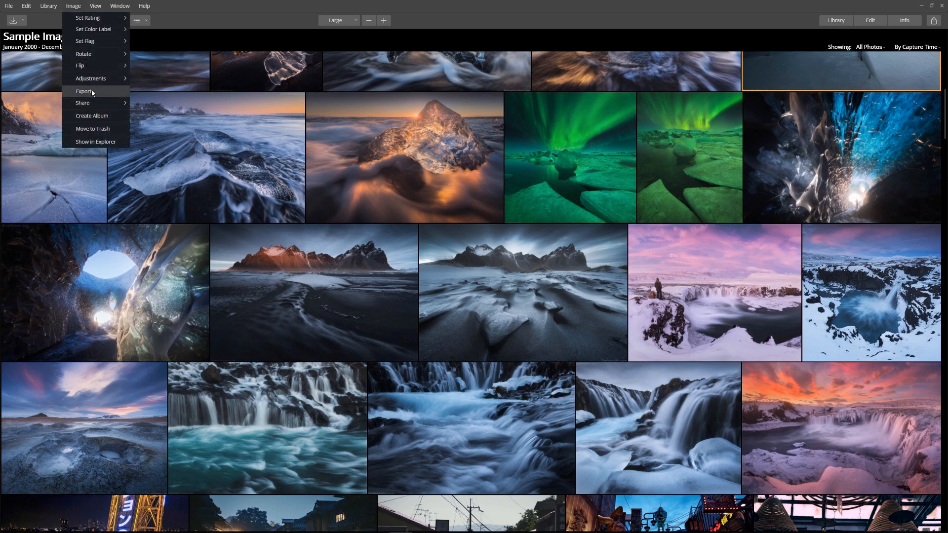
pyautogui.click(84, 90)
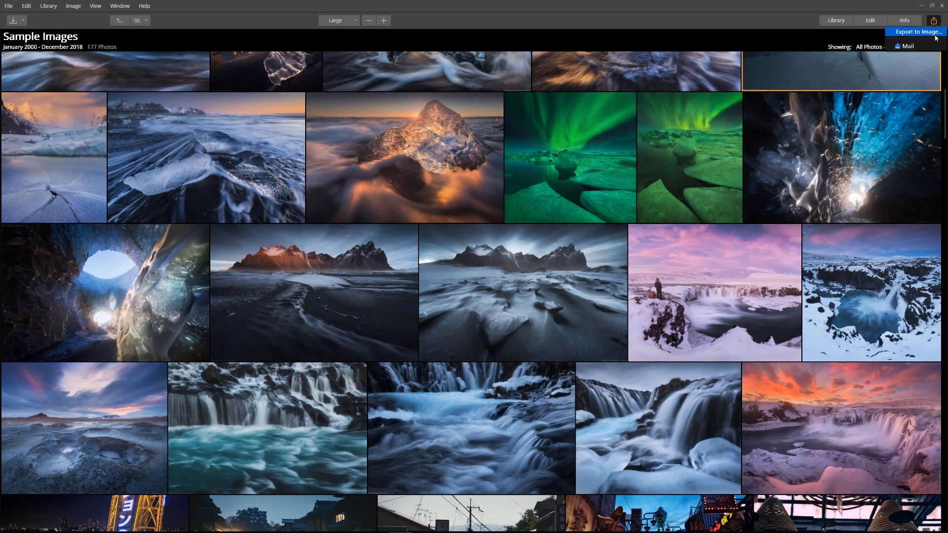
pyautogui.click(916, 31)
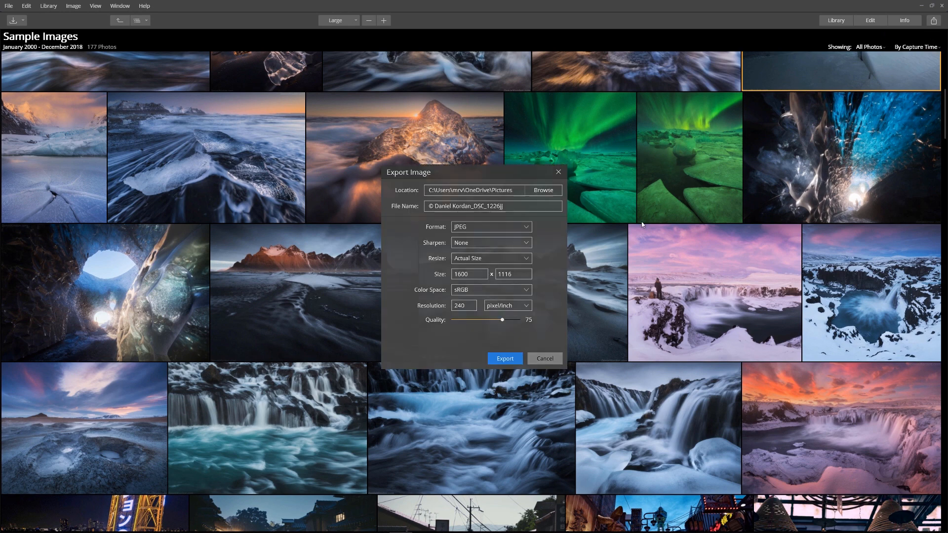
pyautogui.click(543, 358)
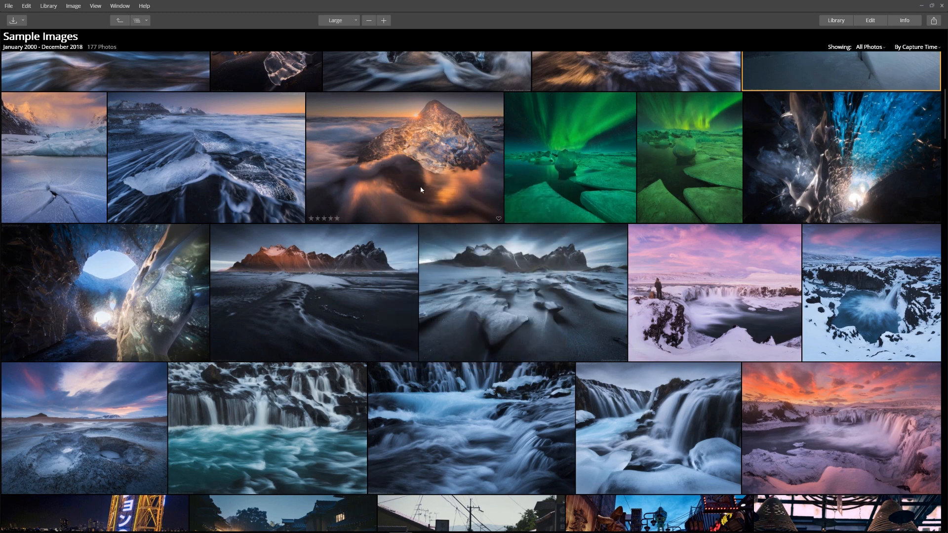
pyautogui.rightClick(404, 157)
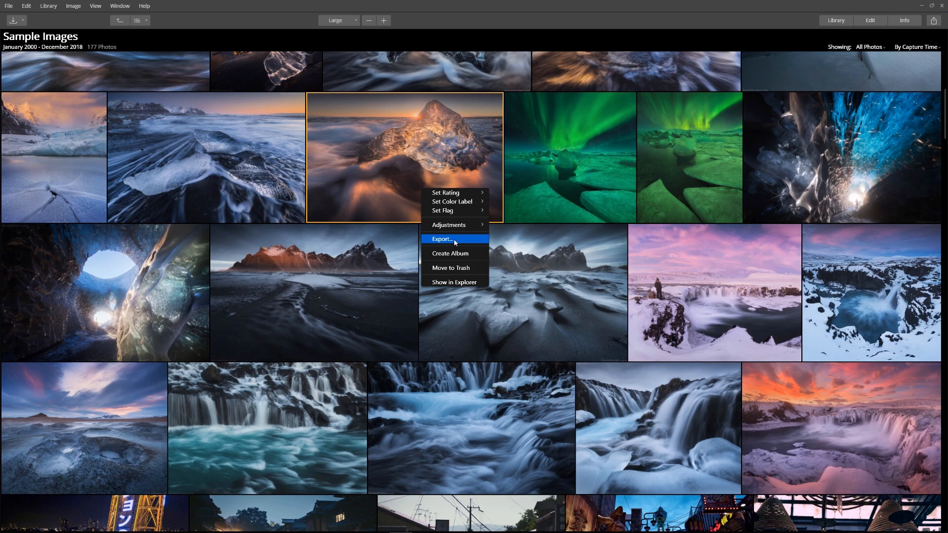
pyautogui.click(441, 238)
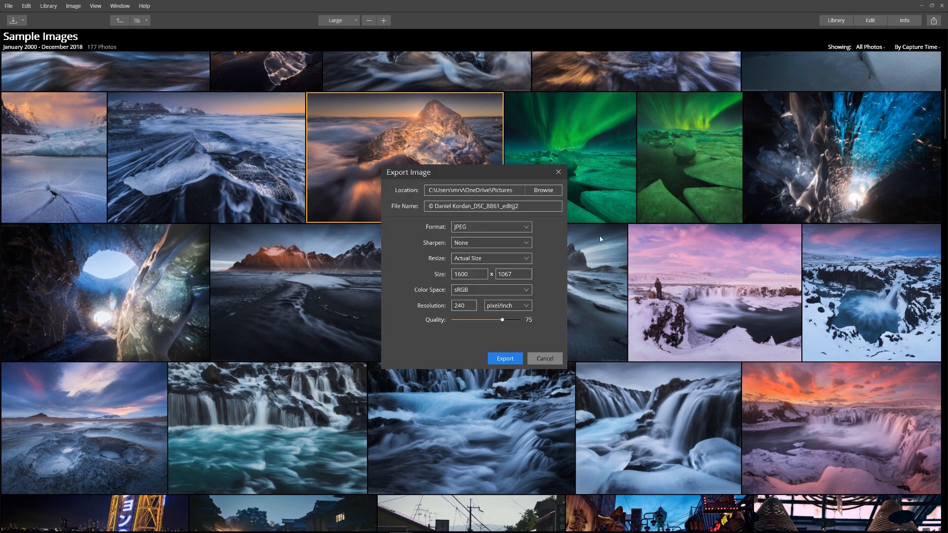
pyautogui.moveTo(654, 253)
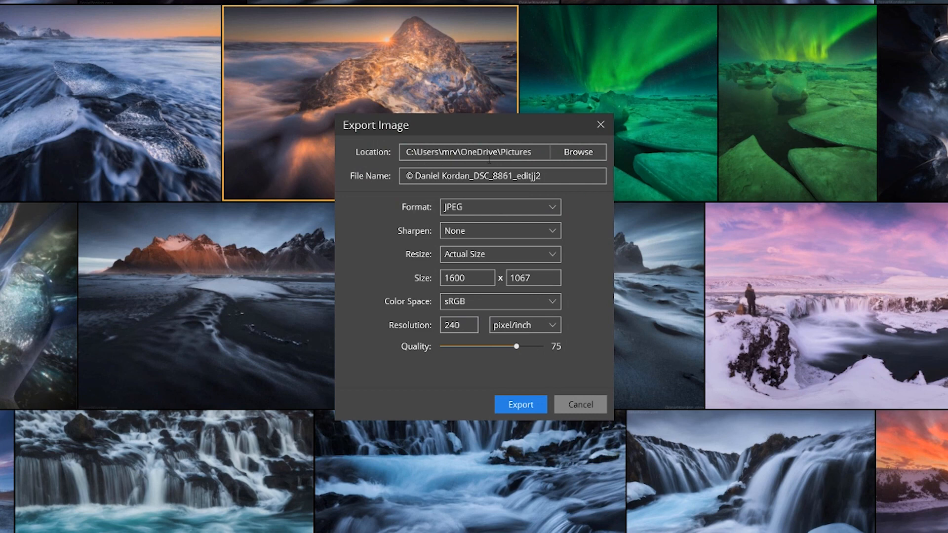
pyautogui.moveTo(583, 228)
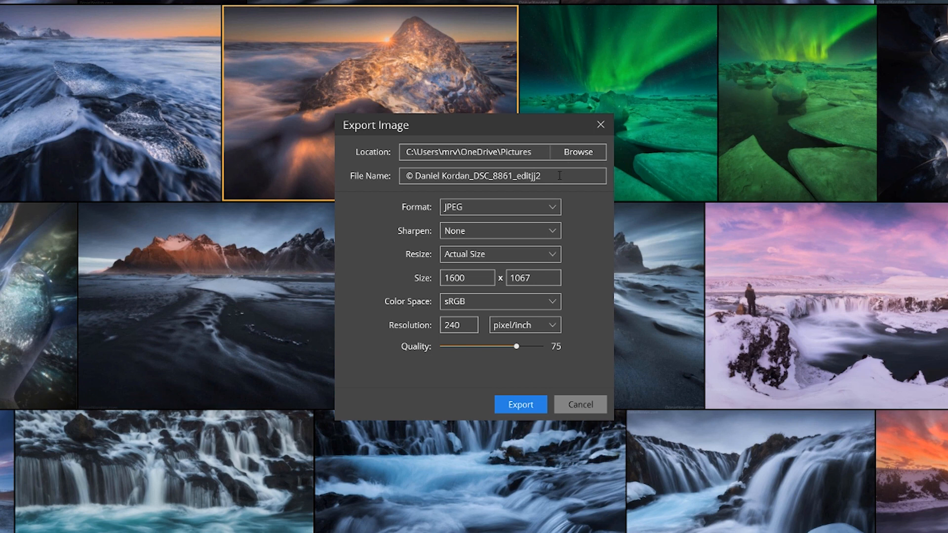
pyautogui.moveTo(547, 215)
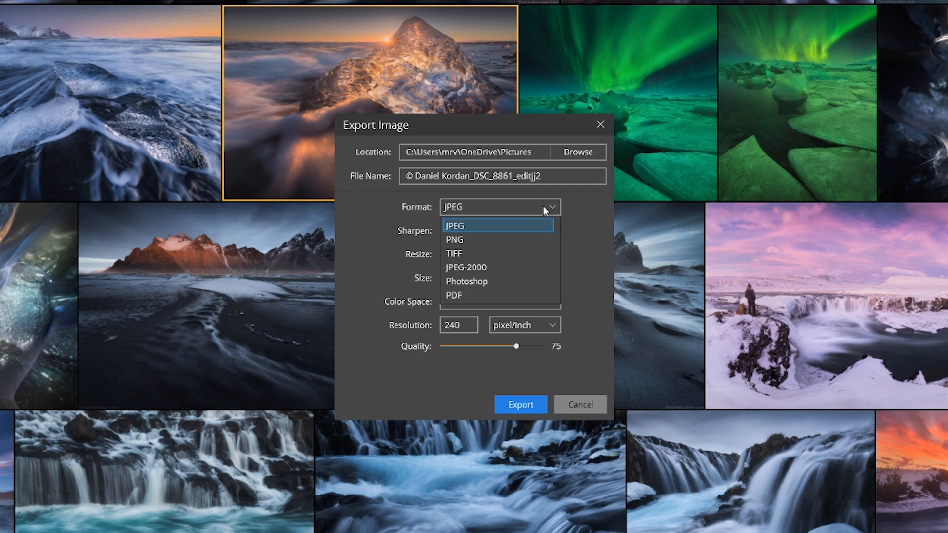
pyautogui.moveTo(512, 236)
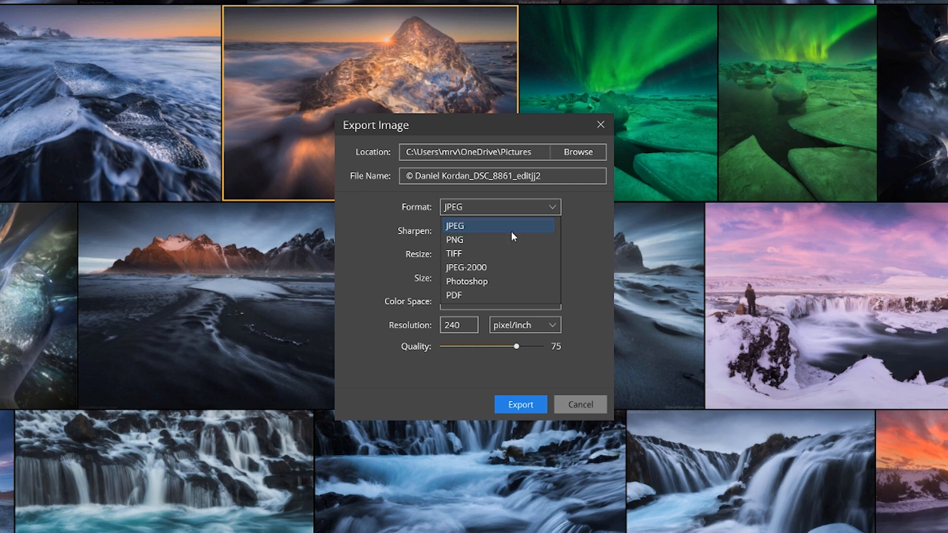
pyautogui.moveTo(490, 253)
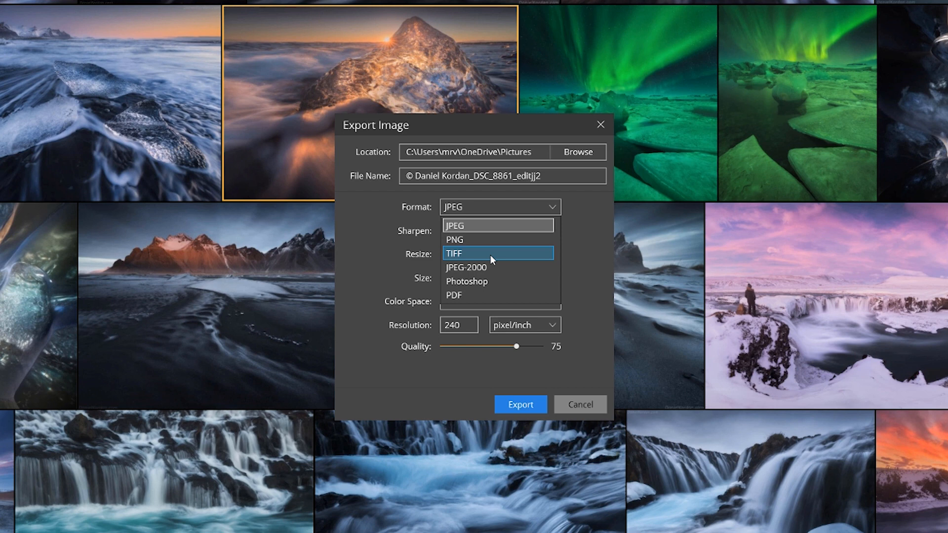
pyautogui.click(552, 230)
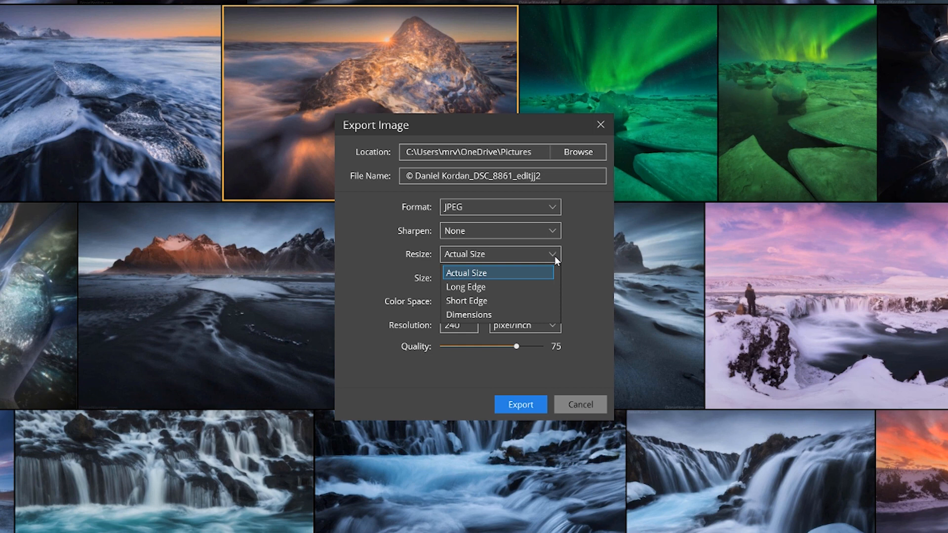
pyautogui.click(498, 301)
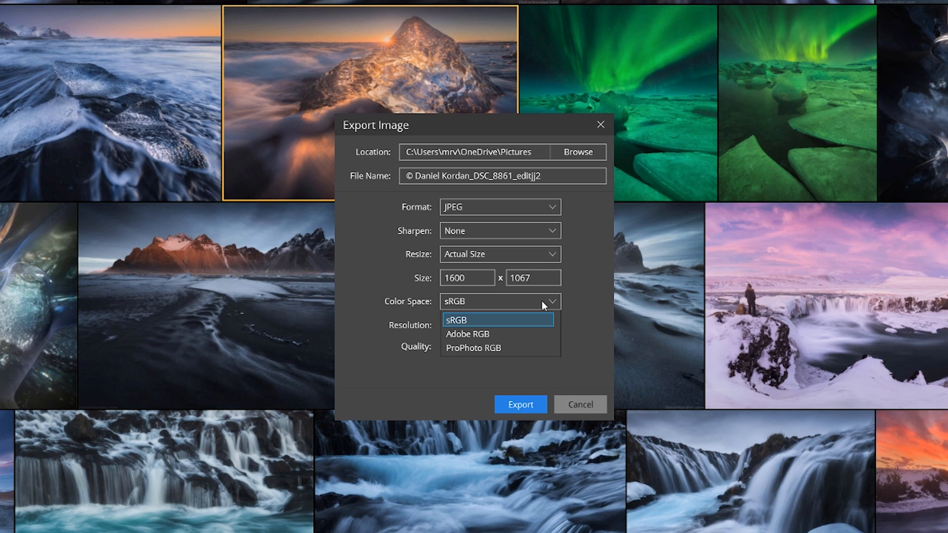
pyautogui.moveTo(527, 337)
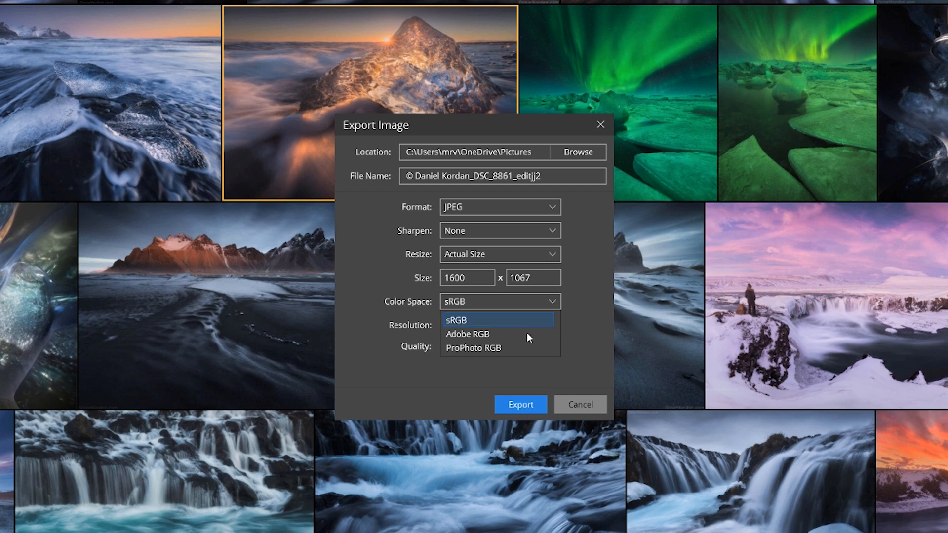
pyautogui.moveTo(498, 347)
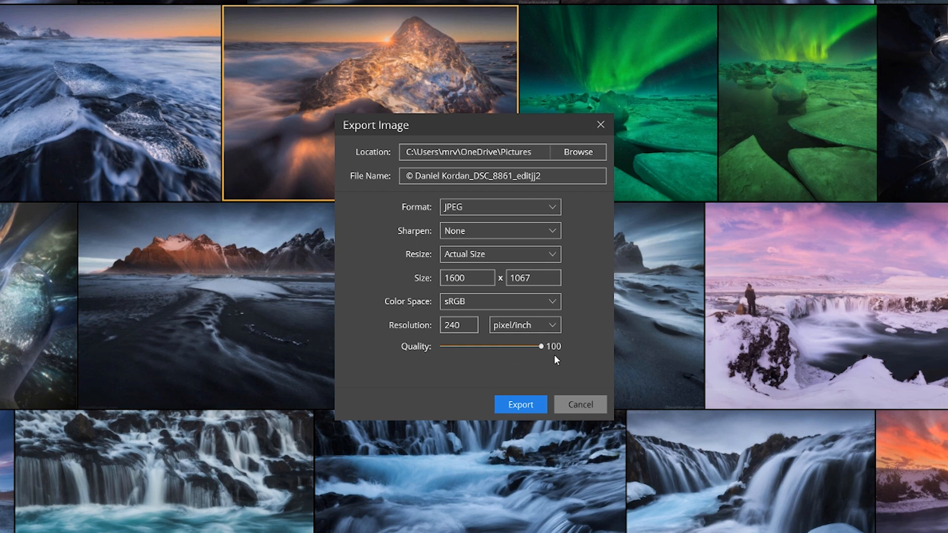
pyautogui.moveTo(519, 404)
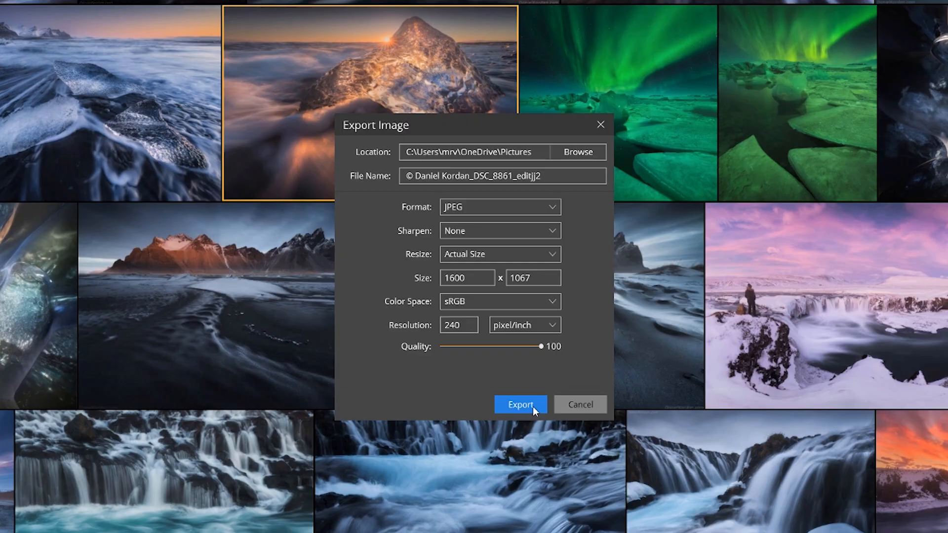
# Export the ice-chunk photo as a JPEG at quality 100.
pyautogui.click(520, 404)
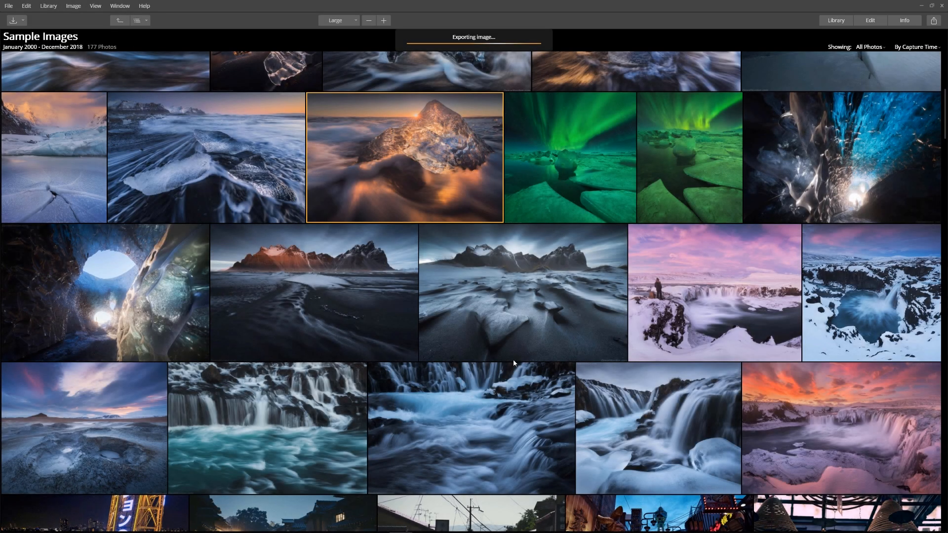